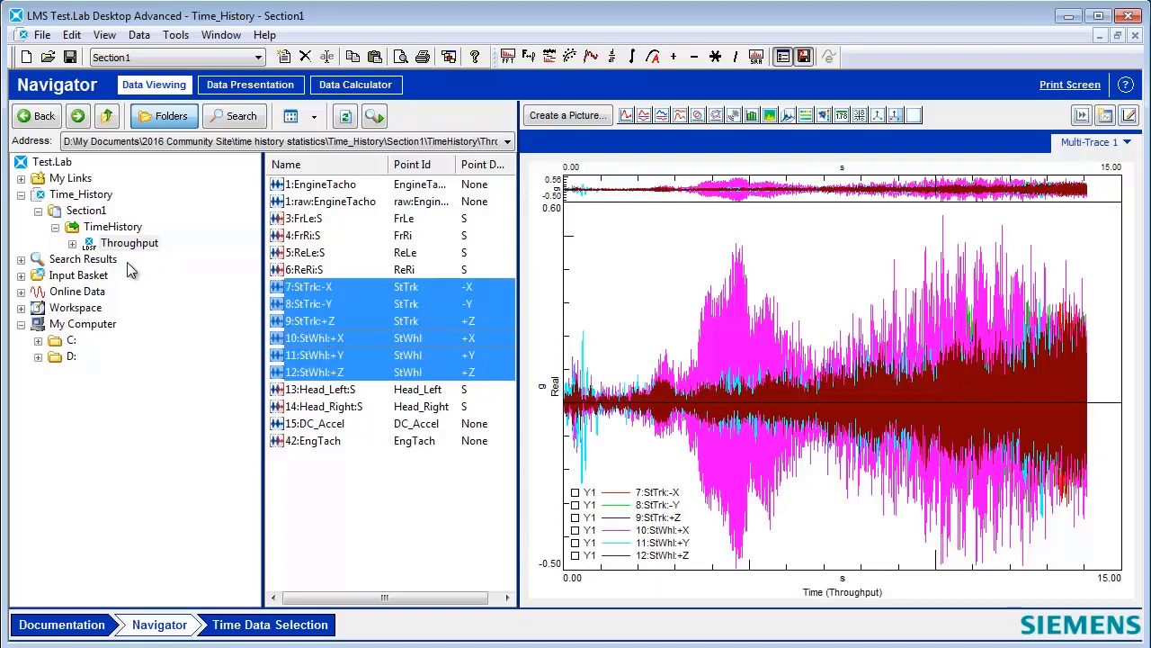
Right-click the Throughput run in the Navigator to add it to the Input Basket.
right_click(129, 242)
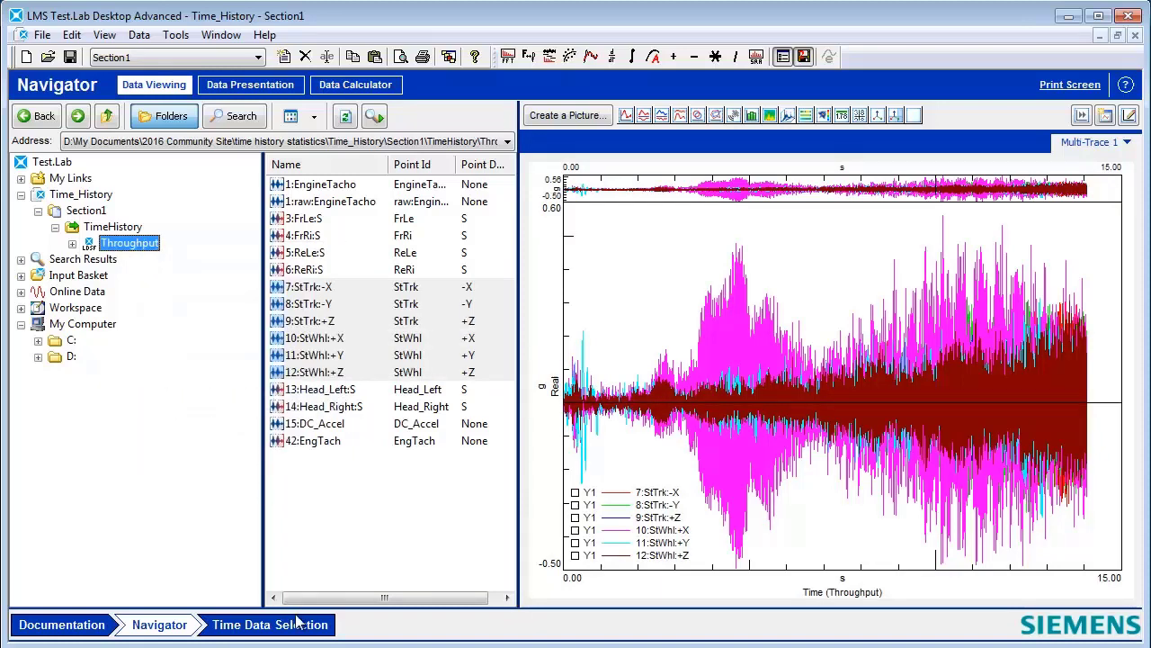
Switch to the Time Data Selection worksheet listing the 15 basket channels.
click(269, 624)
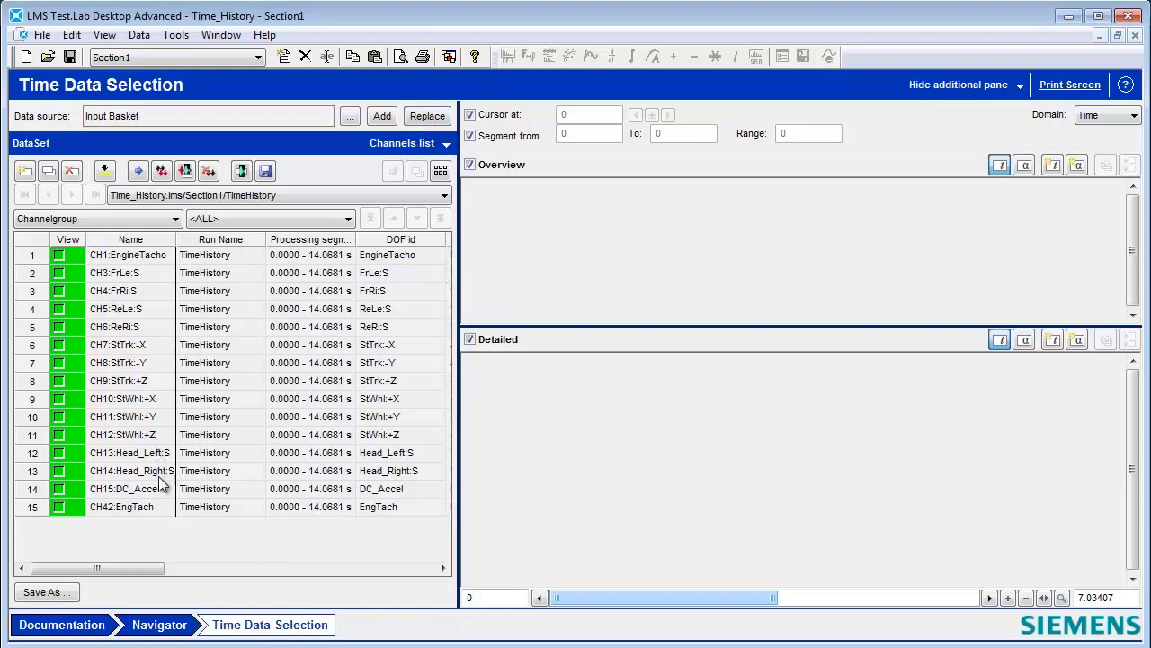
mouse_move(174, 532)
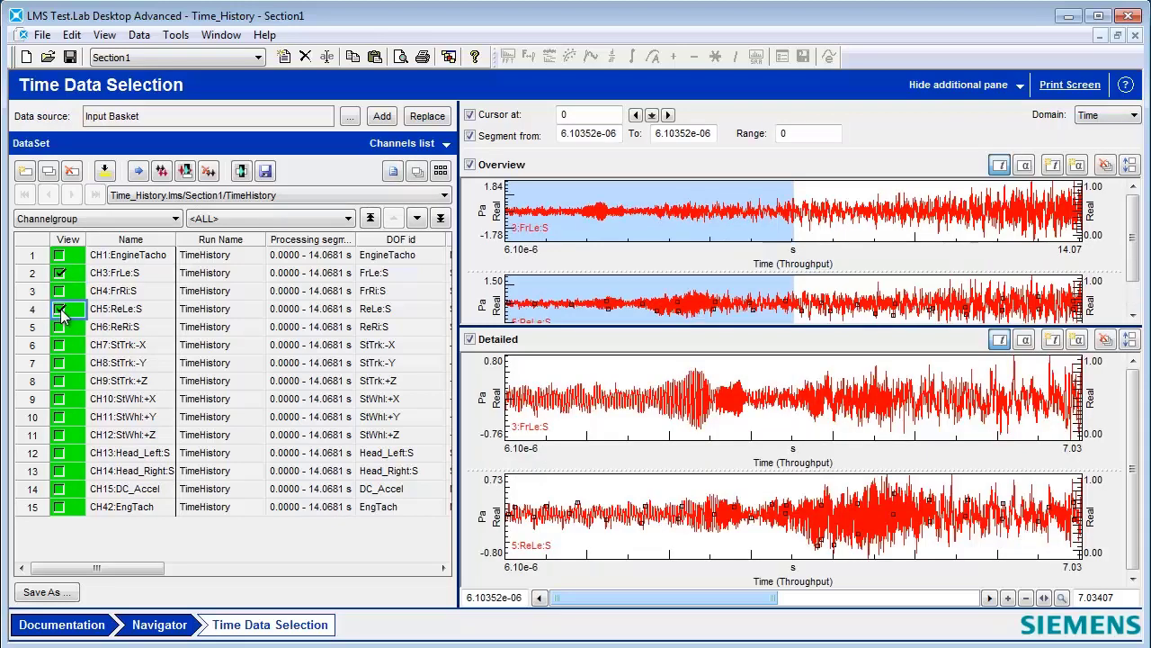
Choose Single value statistics from the additional pane dropdown.
click(1017, 84)
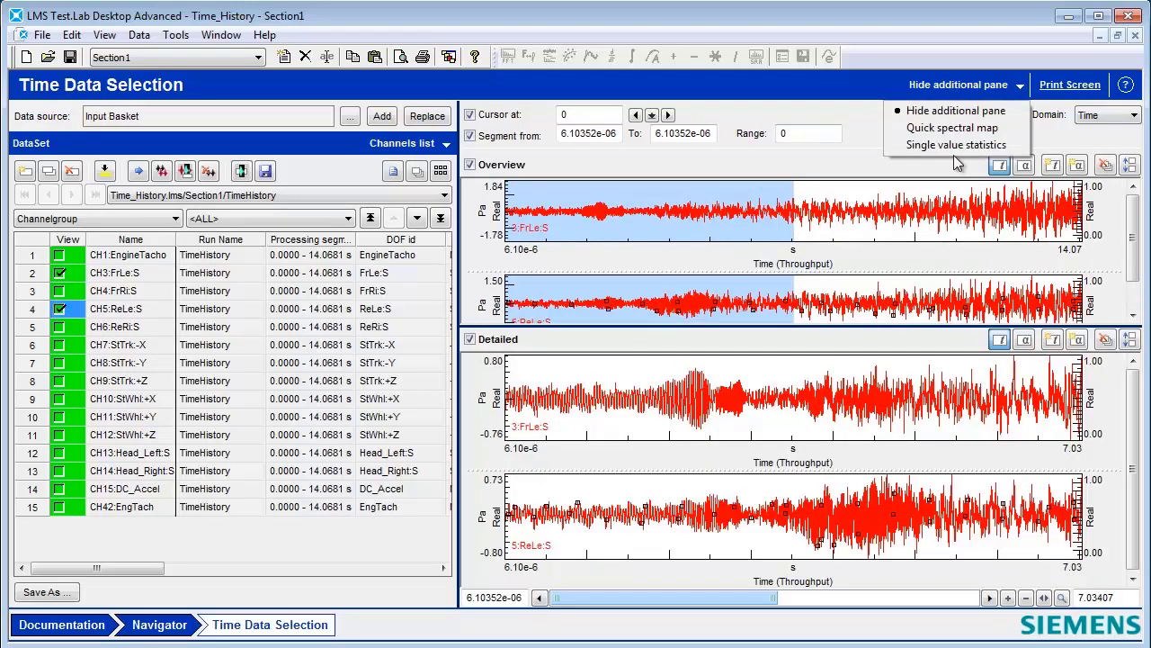
click(956, 144)
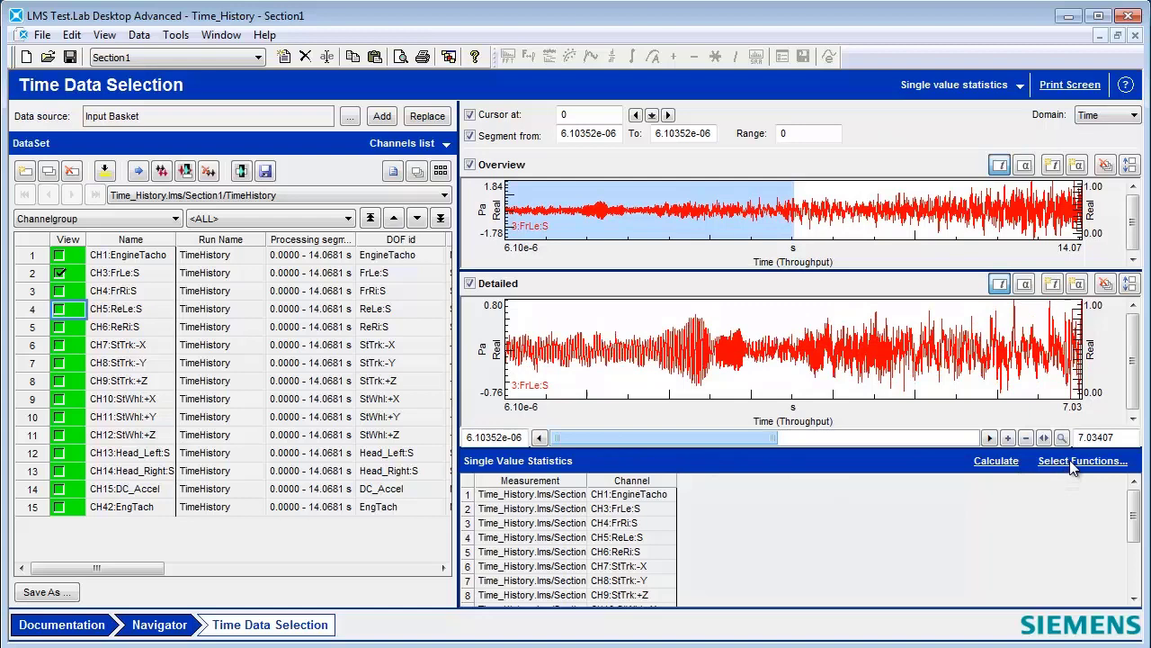
Select the MIN through MEAN statistics functions and calculate them for all channels.
click(1082, 461)
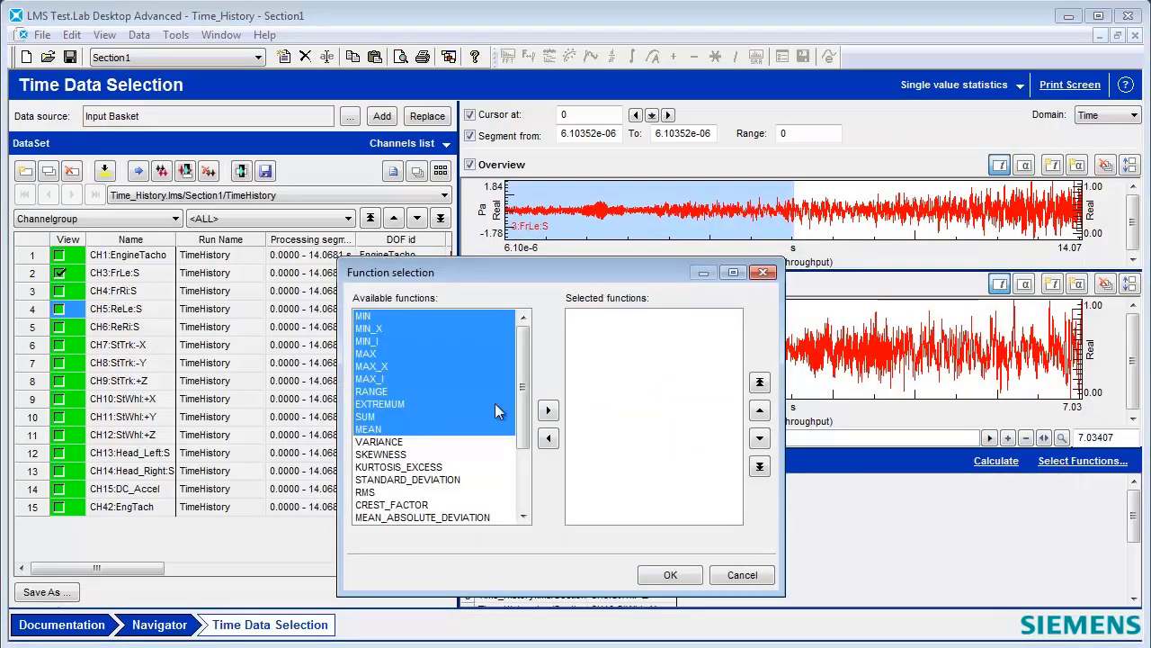
mouse_move(373, 338)
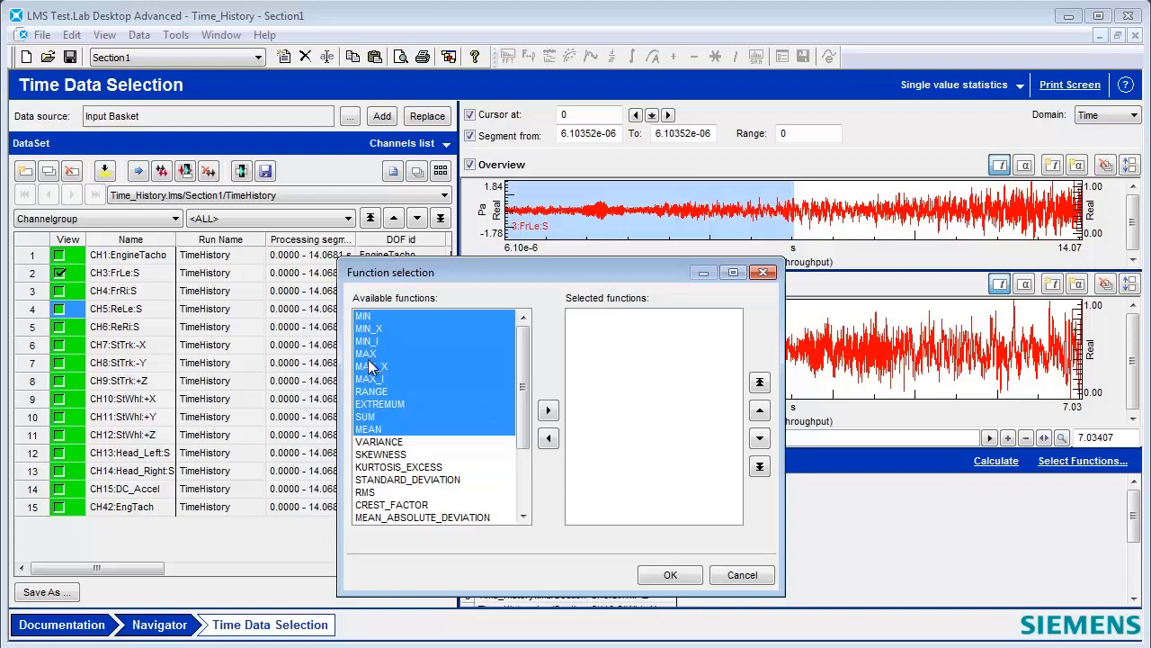
mouse_move(378, 337)
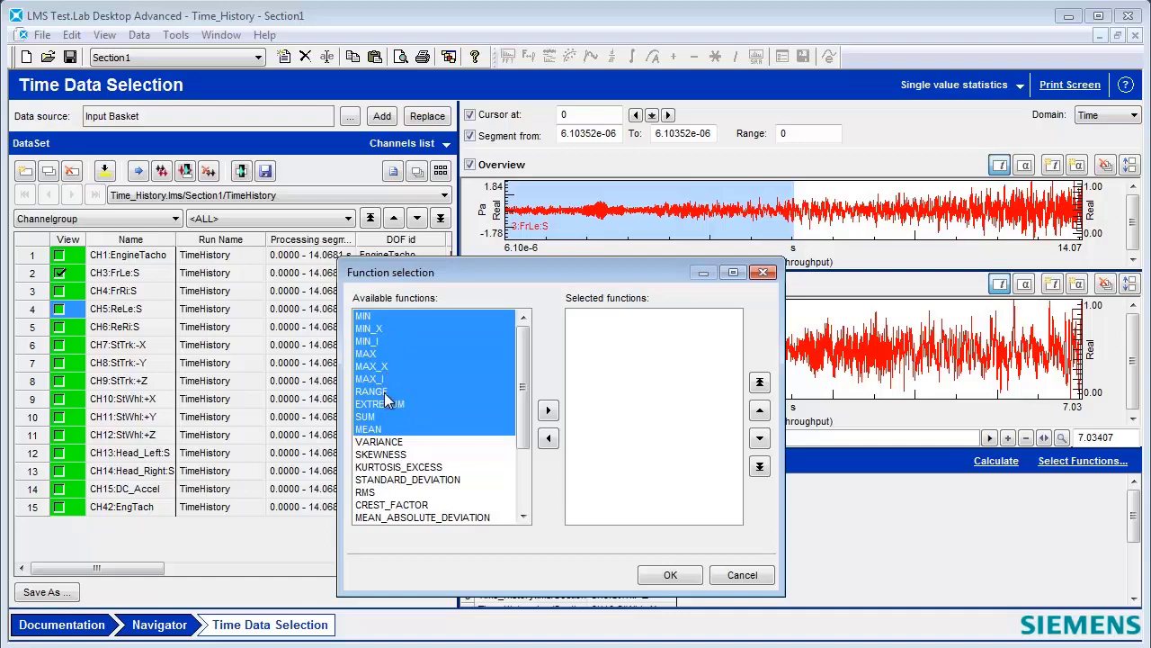
click(549, 410)
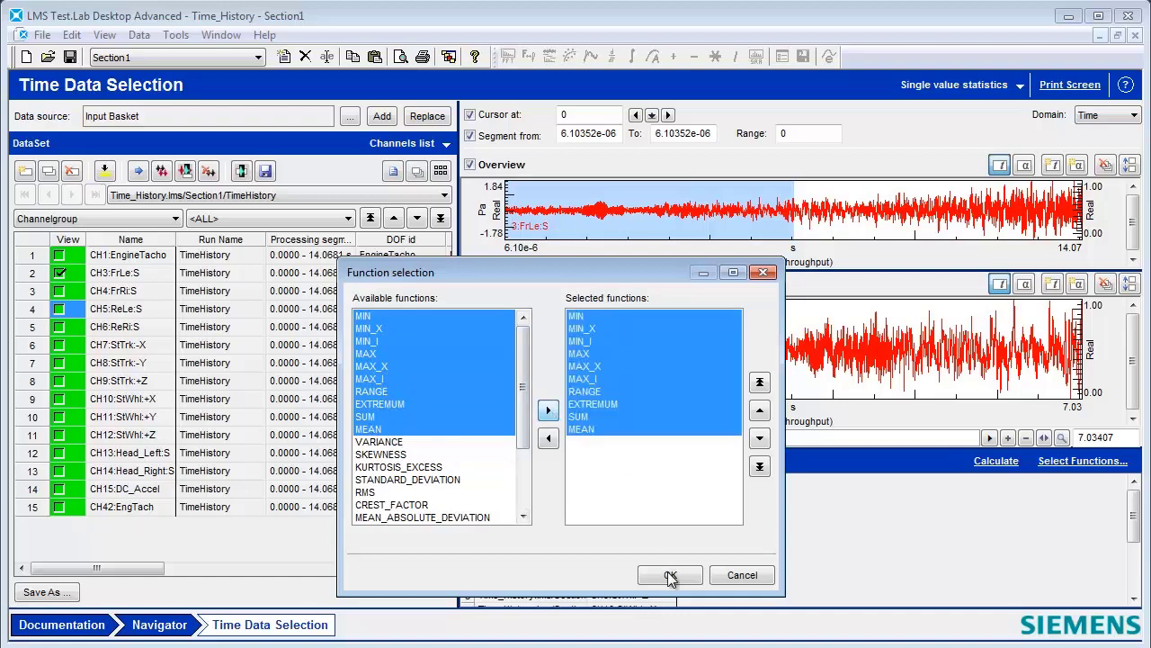
click(669, 575)
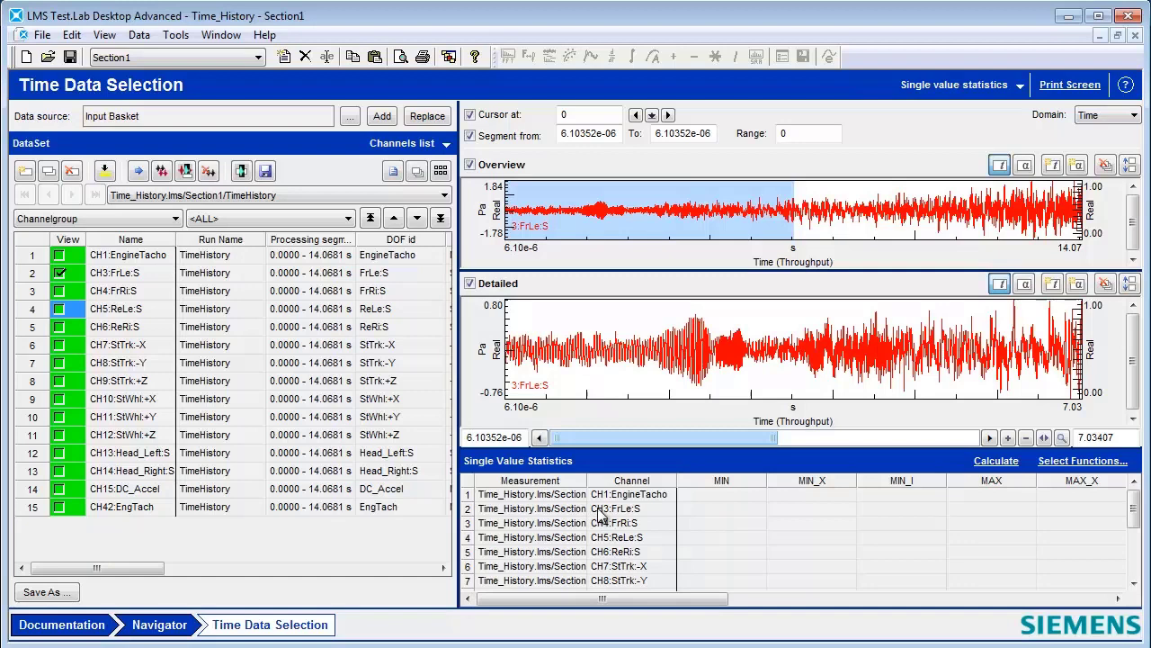
click(996, 461)
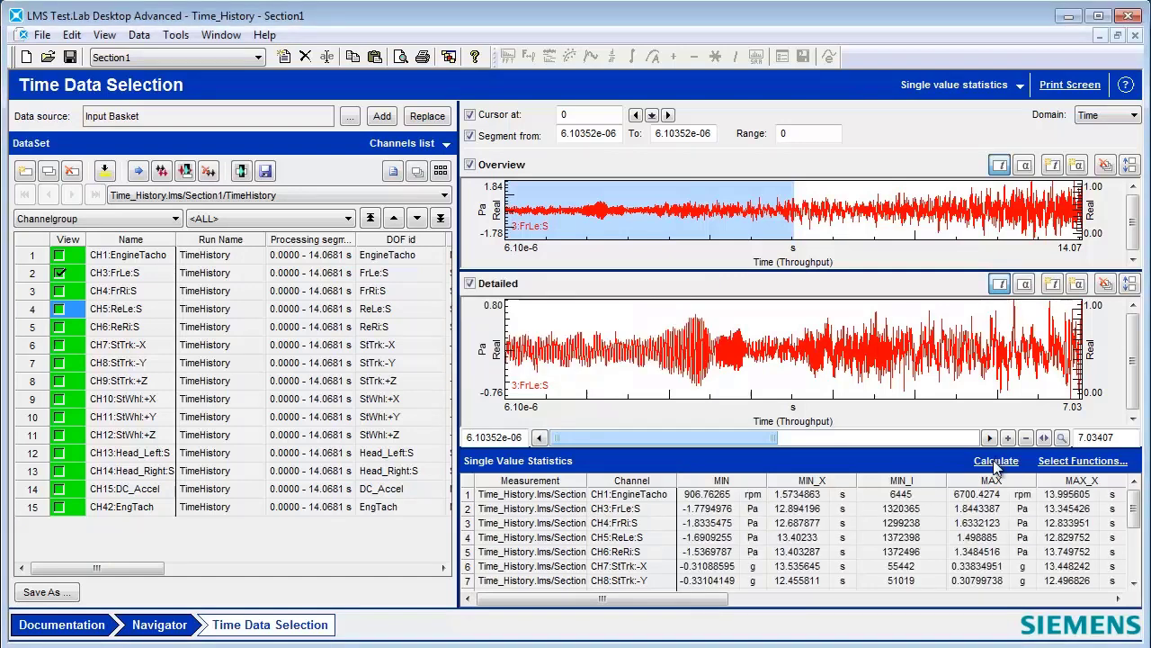
mouse_move(1069, 16)
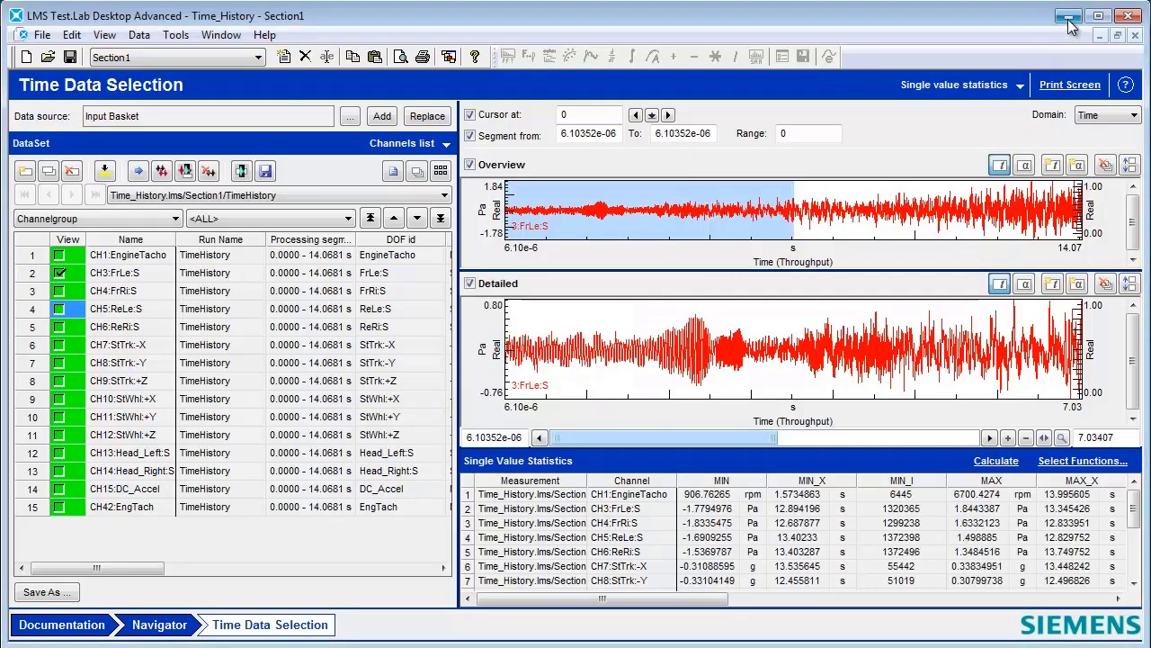
Select all channel rows of the statistics results table.
click(1068, 17)
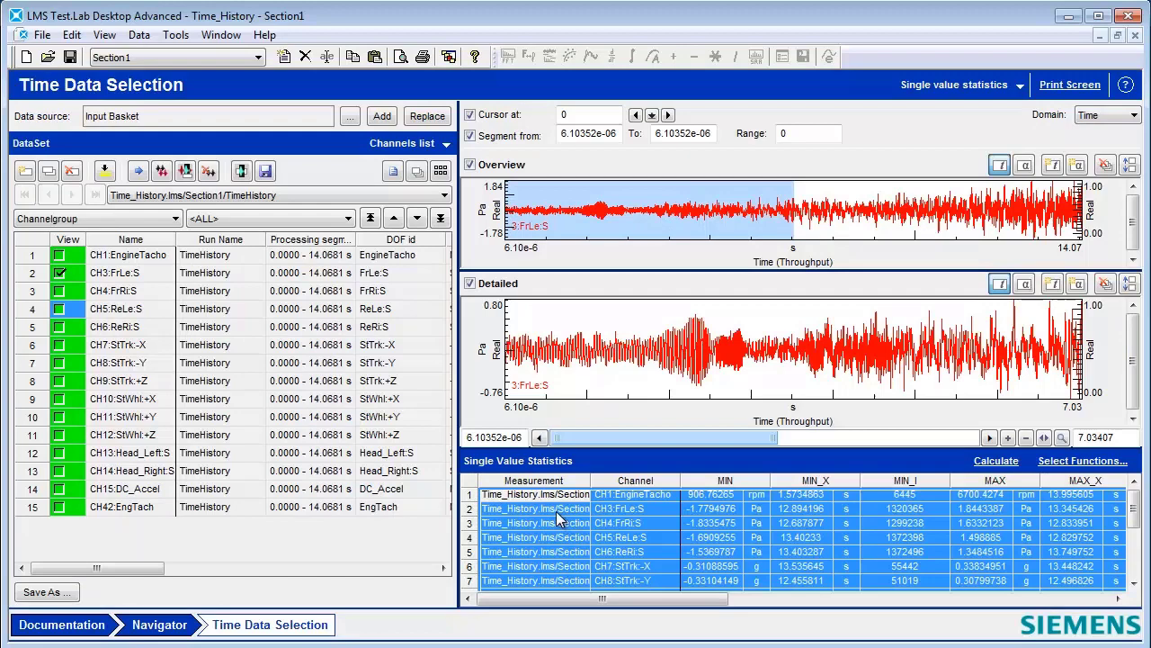
mouse_move(1069, 16)
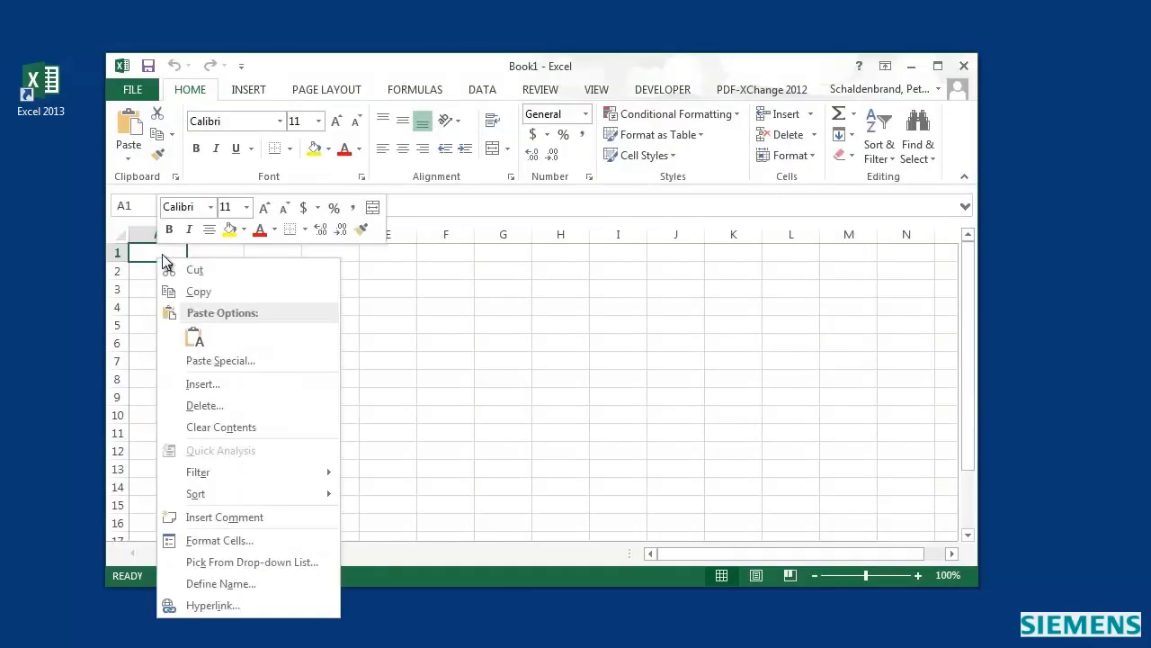
Paste the copied statistics into cell A1 of the new Excel workbook.
click(195, 337)
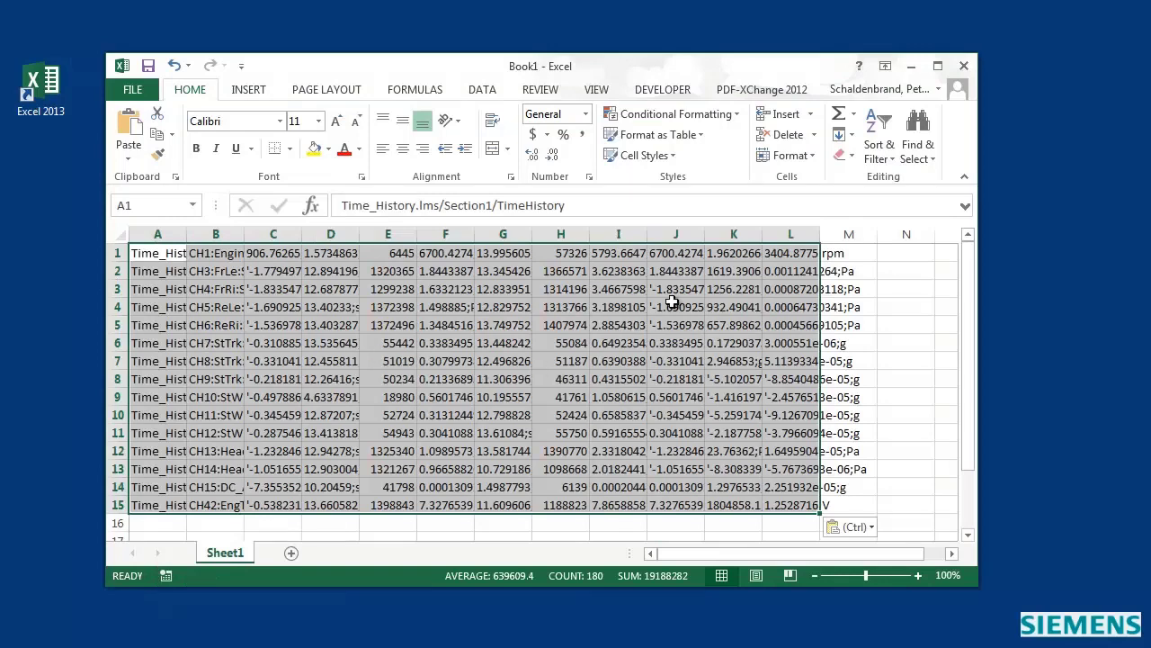
mouse_move(675, 302)
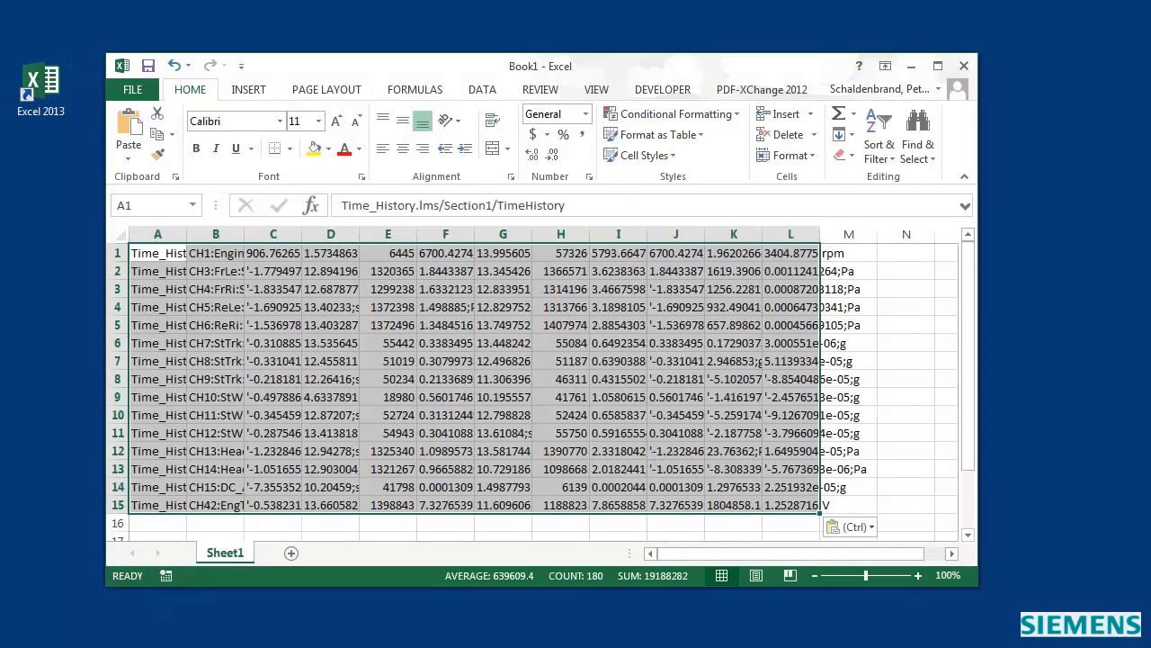